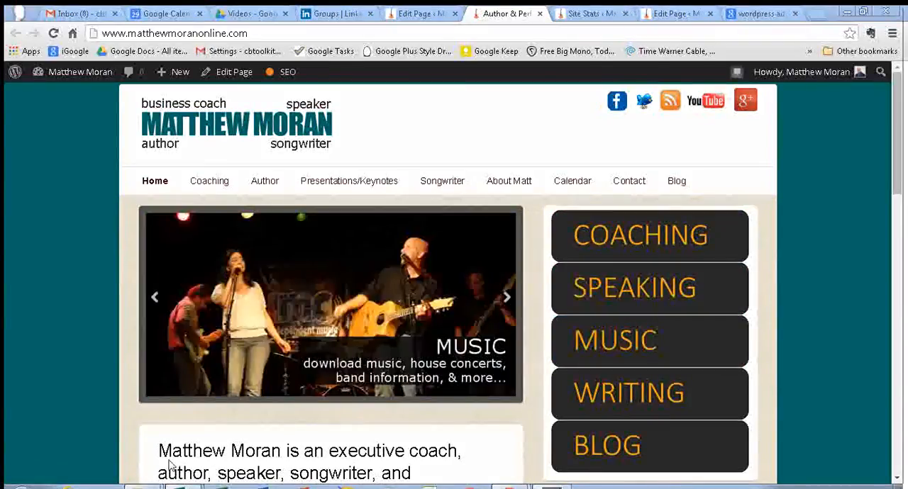
mouse_move(158, 451)
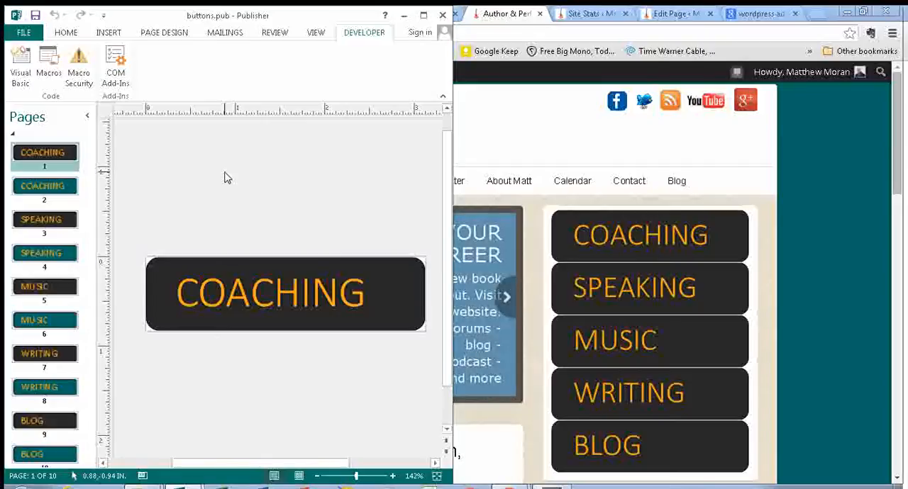
mouse_move(248, 68)
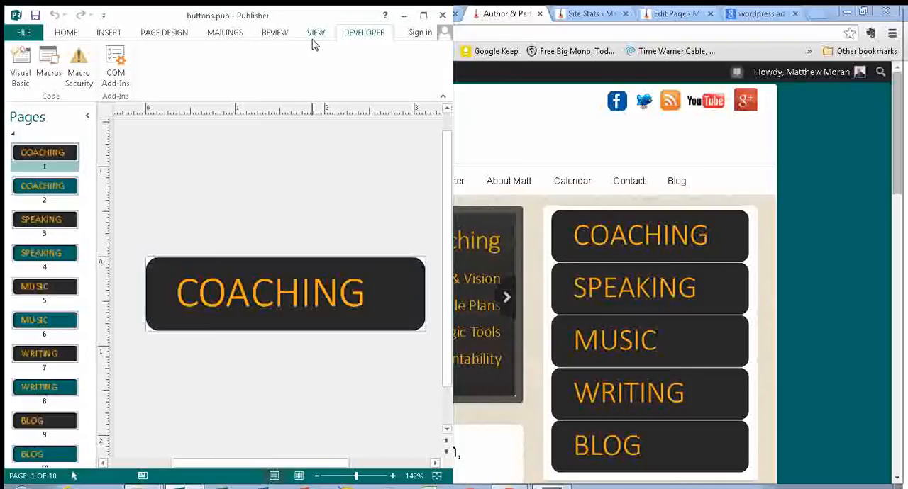
mouse_move(390, 52)
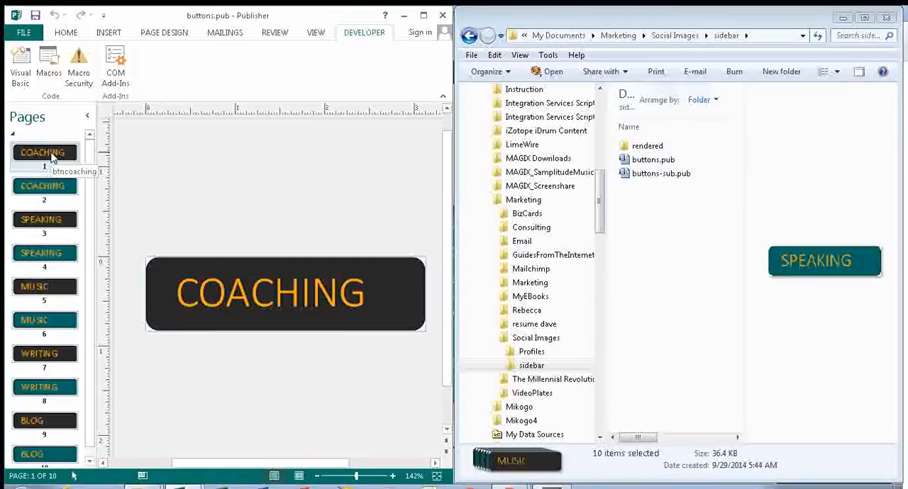
Confirm the two COACHING pages are named btncoaching and btncoaching-hover
right_click(44, 152)
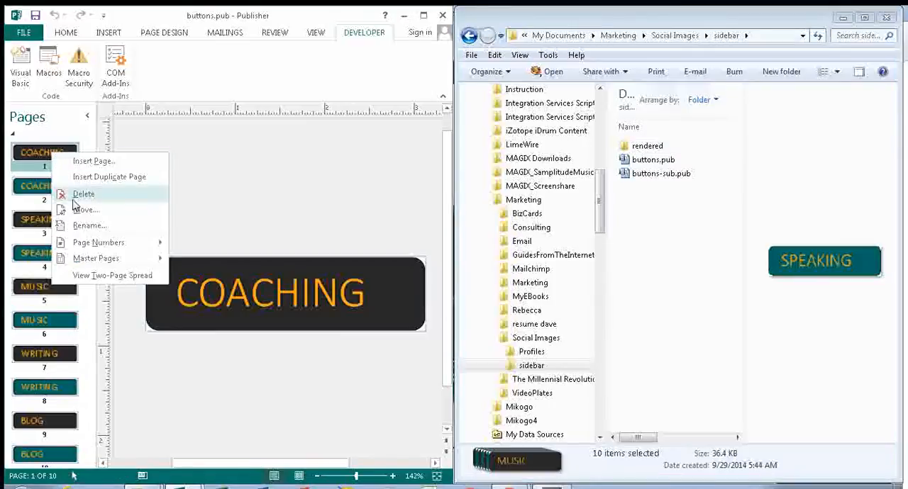
left_click(90, 225)
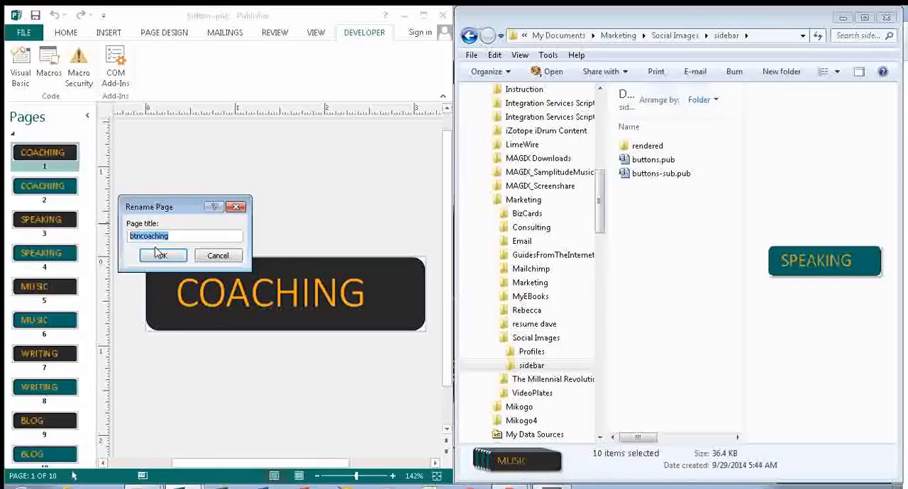
mouse_move(157, 248)
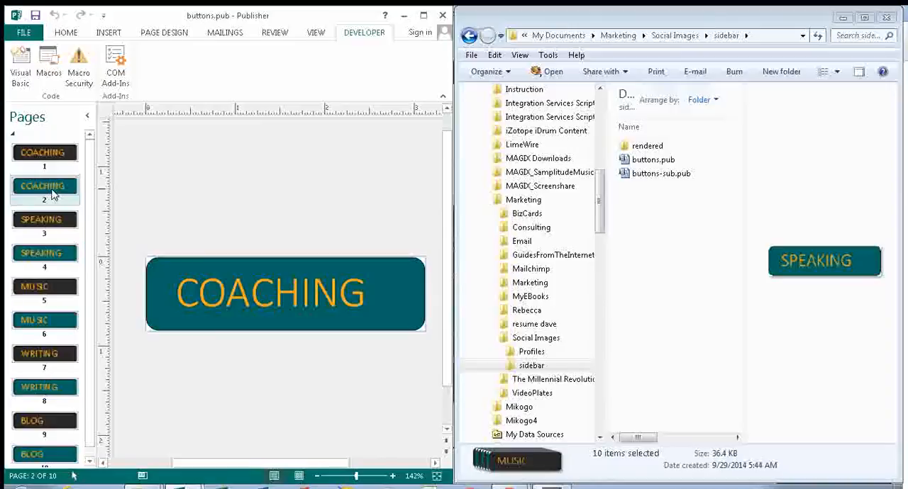
right_click(44, 190)
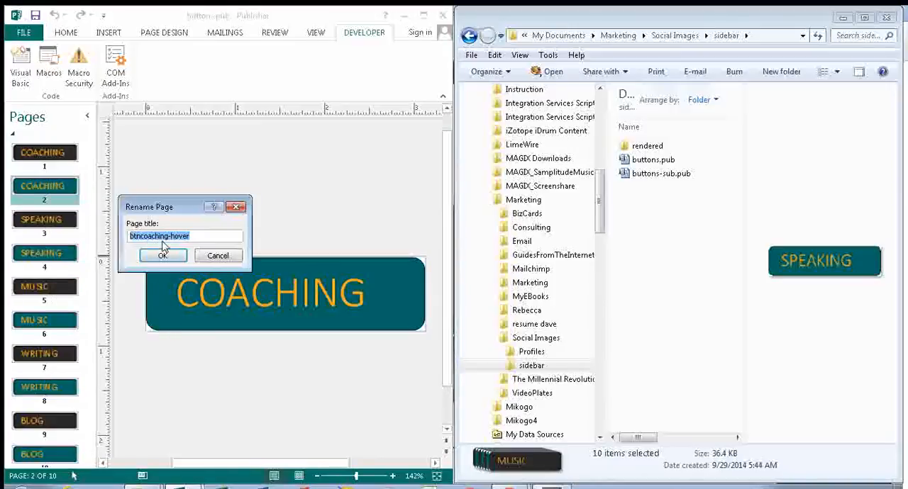
left_click(162, 256)
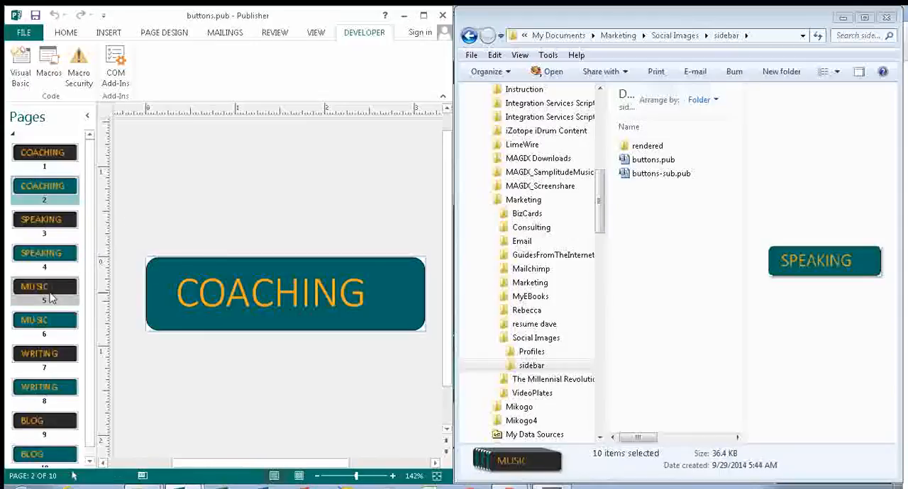
Confirm the two MUSIC pages are named btnmusic and btnmusic-hover
right_click(44, 286)
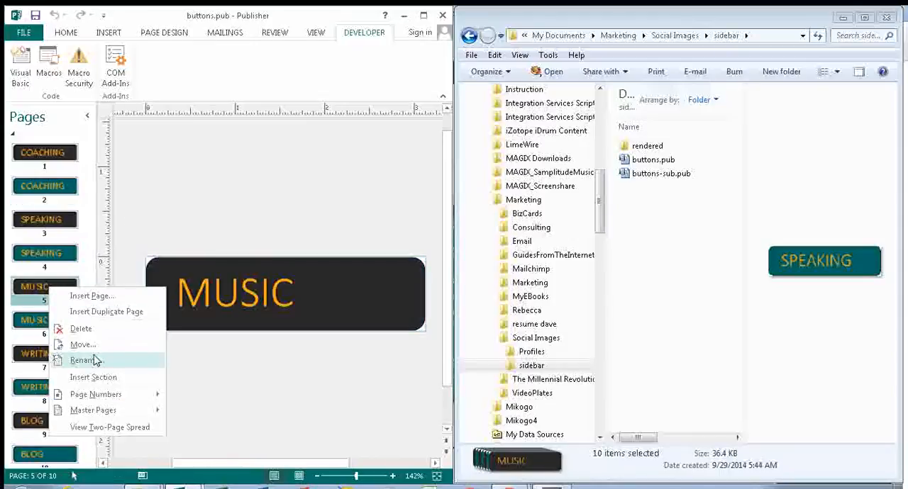
left_click(83, 360)
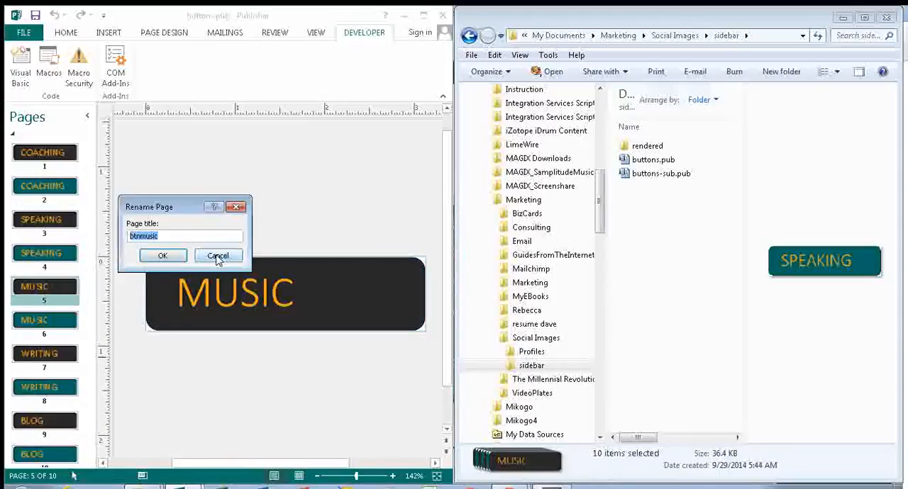
left_click(218, 255)
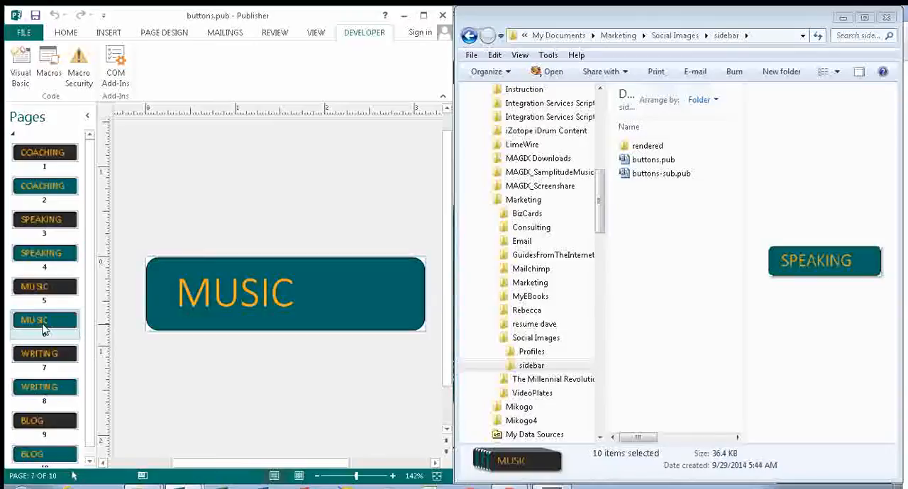
right_click(45, 321)
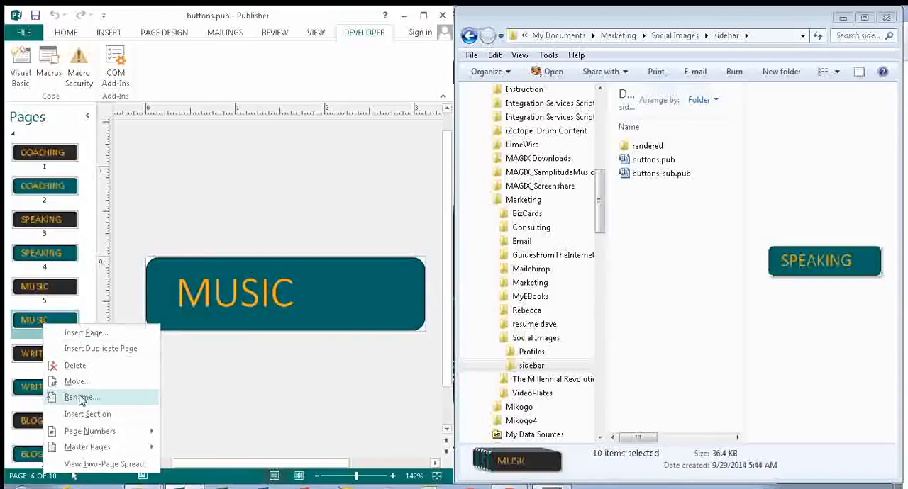
left_click(81, 397)
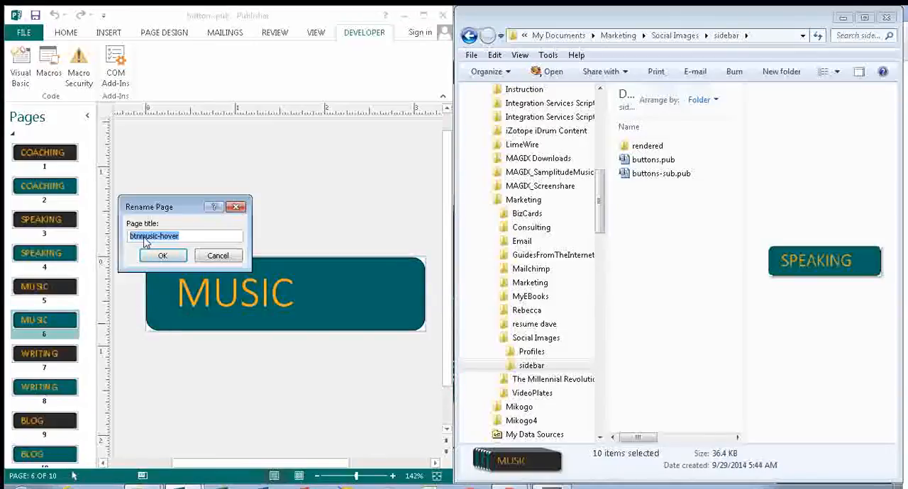
left_click(162, 255)
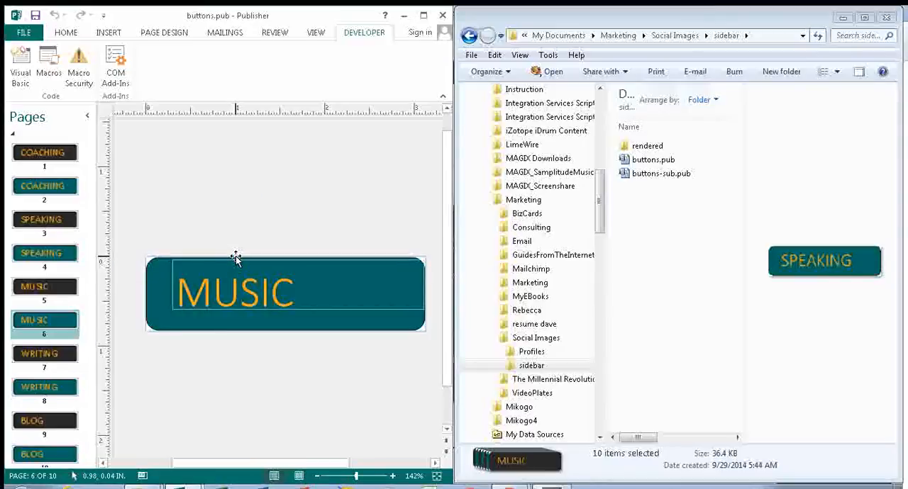
Return to the first COACHING button page in the Pages pane
left_click(44, 190)
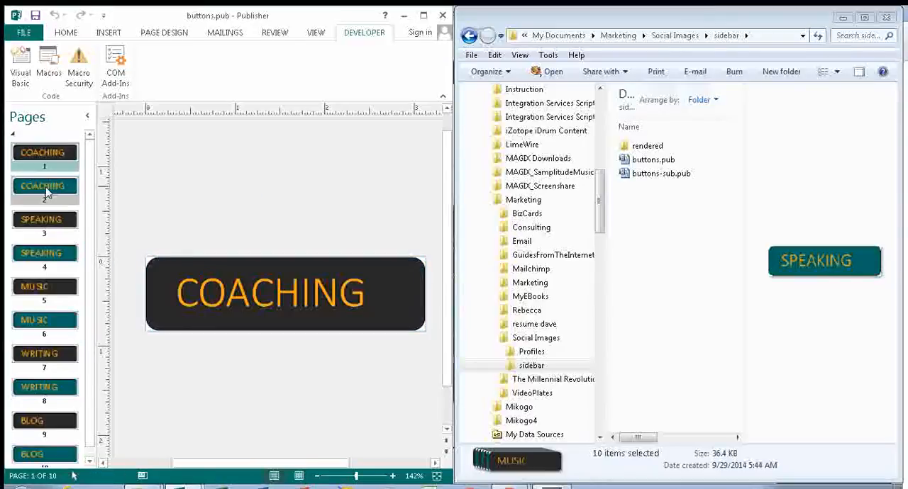
mouse_move(57, 159)
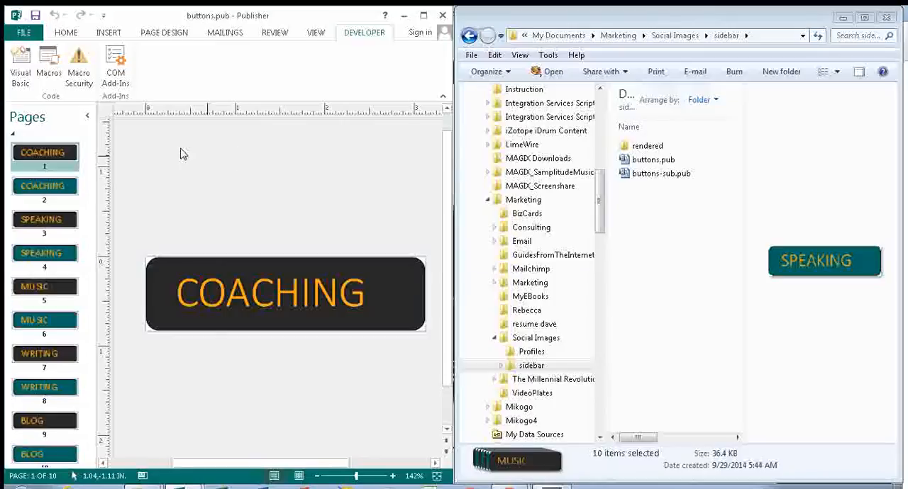
Run the pngbtn96allpages macro from the Developer macros list
left_click(48, 64)
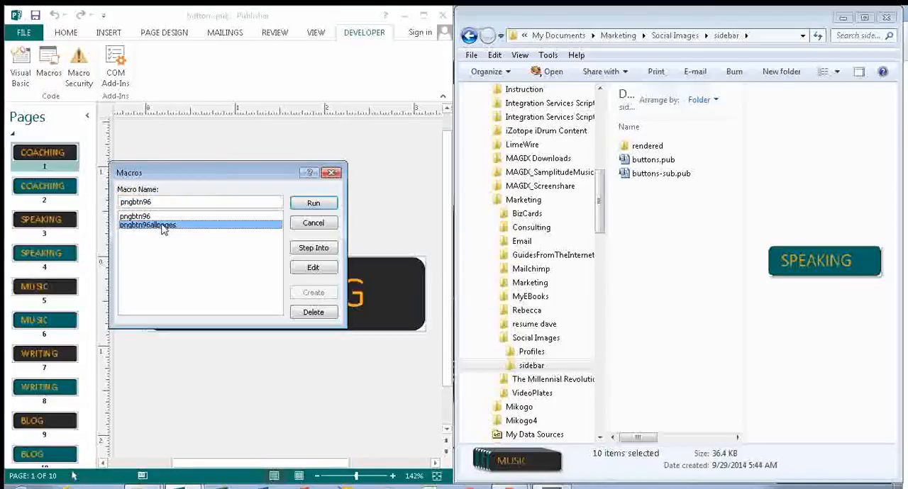
left_click(147, 225)
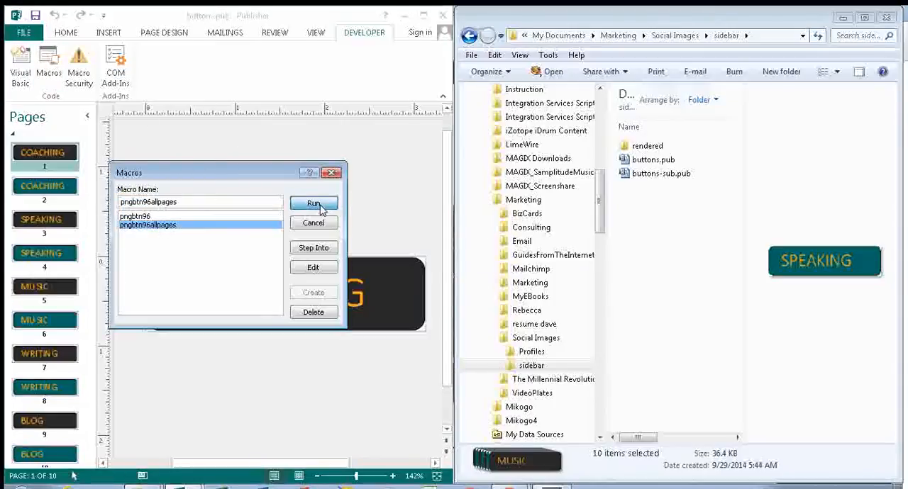
left_click(314, 203)
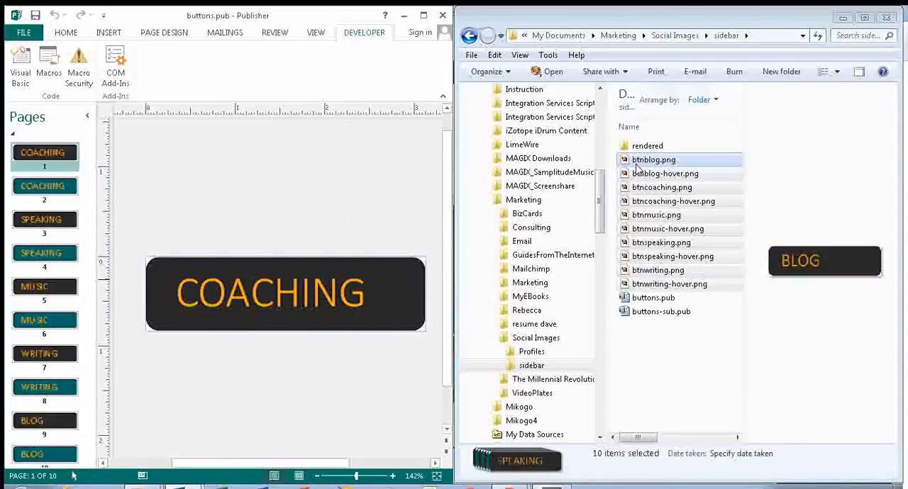
Preview btnblog-hover, btncoaching-hover, btnspeaking, btnwriting and btnwriting-hover PNGs in the preview pane
left_click(664, 173)
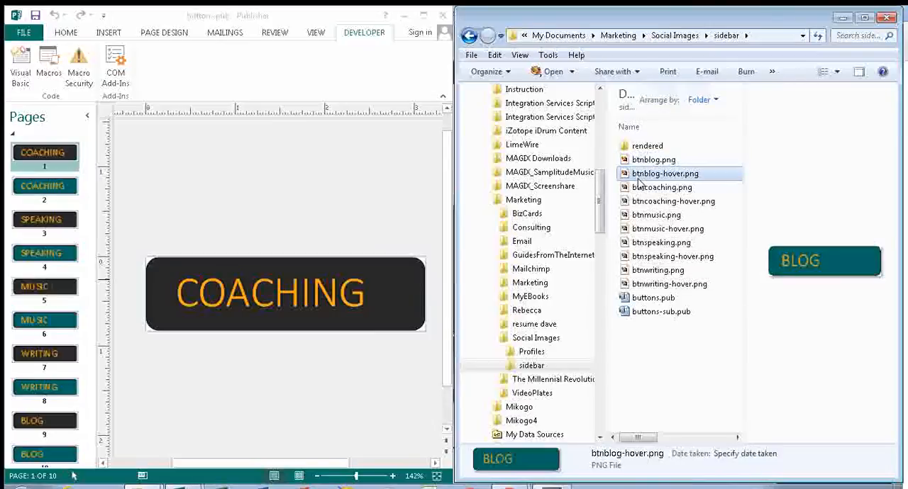
left_click(673, 201)
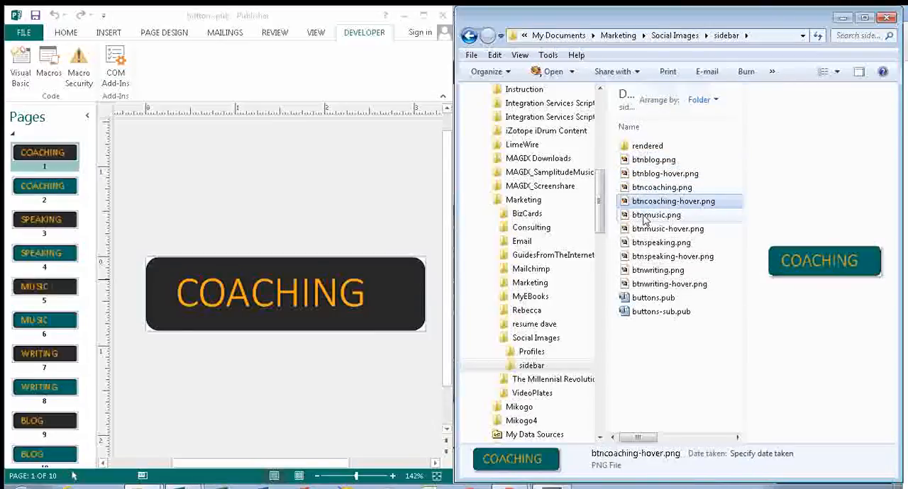
left_click(661, 242)
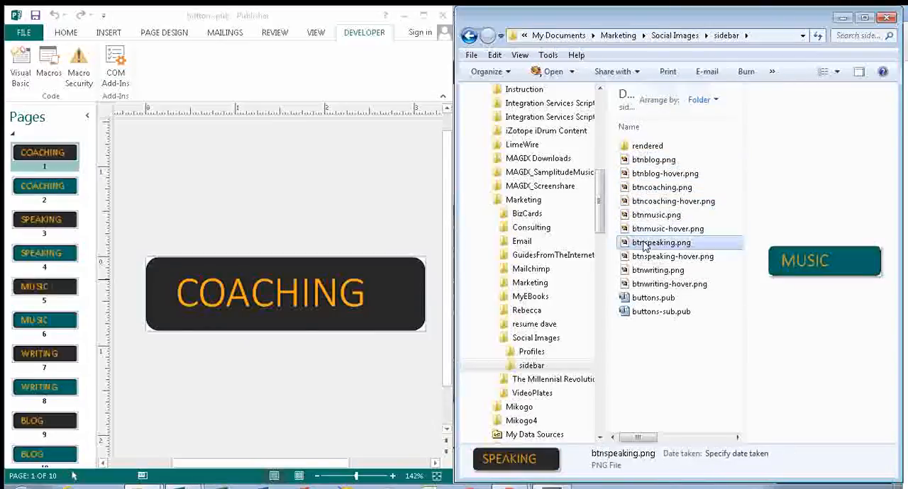
left_click(658, 270)
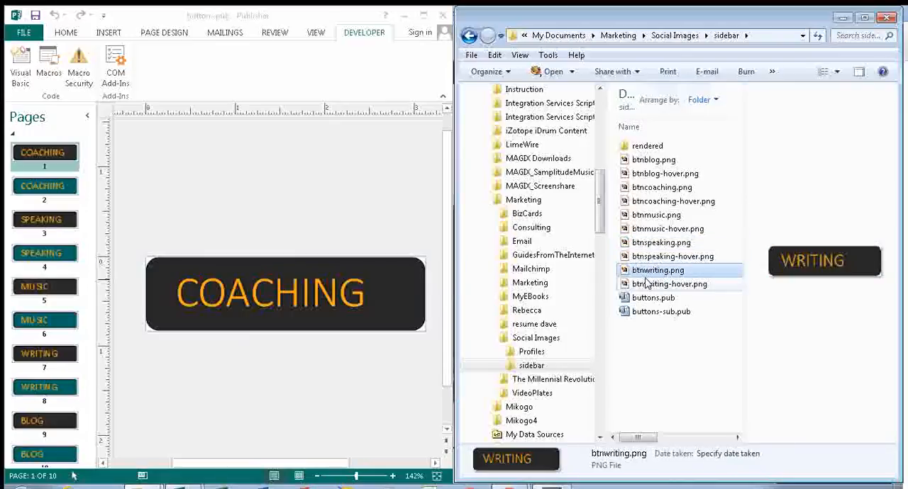
left_click(669, 283)
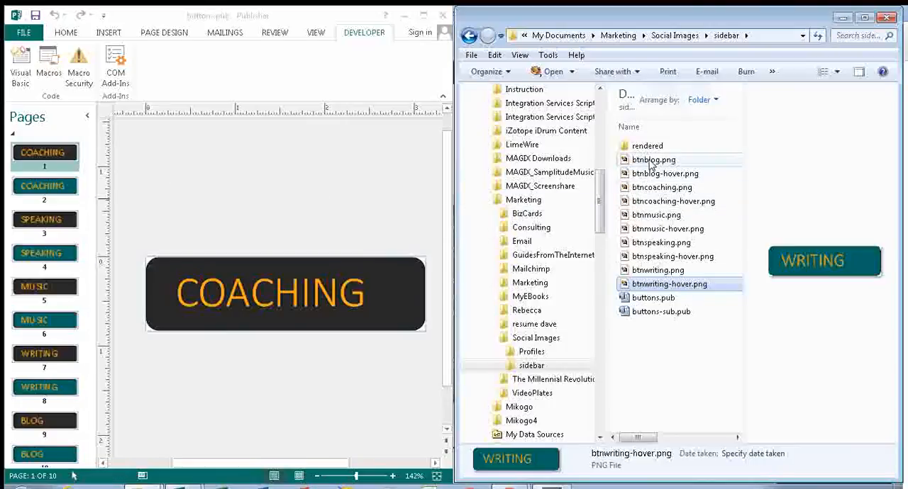
mouse_move(668, 164)
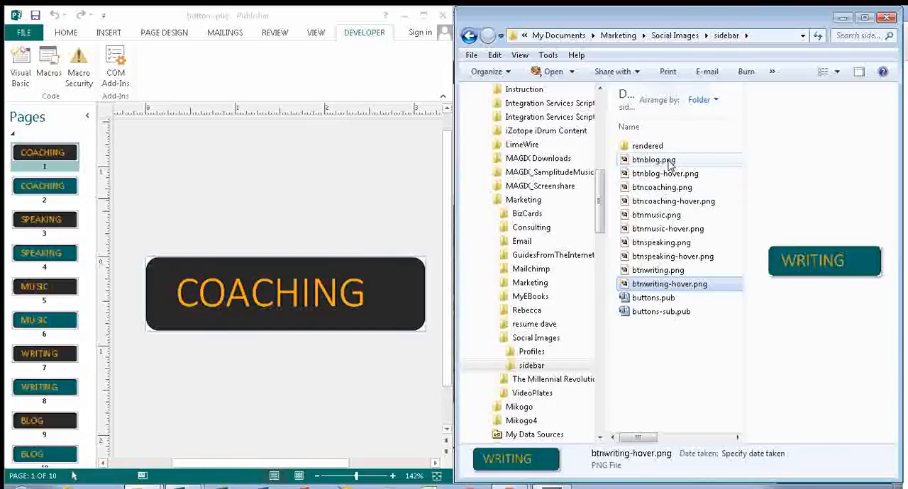